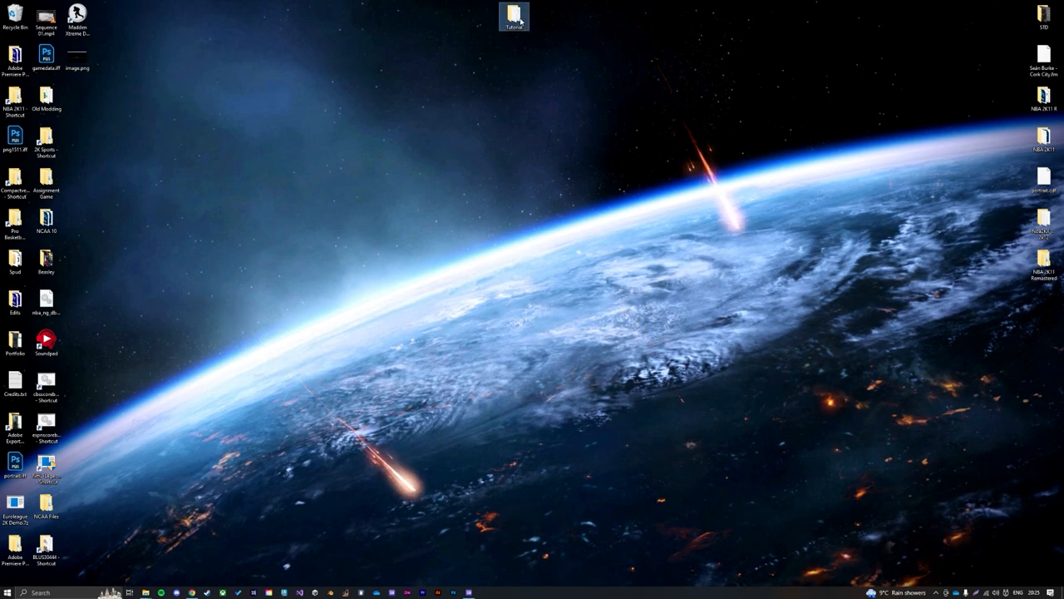
# Open the desktop Tutorial folder showing NCAA Basketball 10, SYS-DATA and the V4 packages
pyautogui.doubleClick(514, 15)
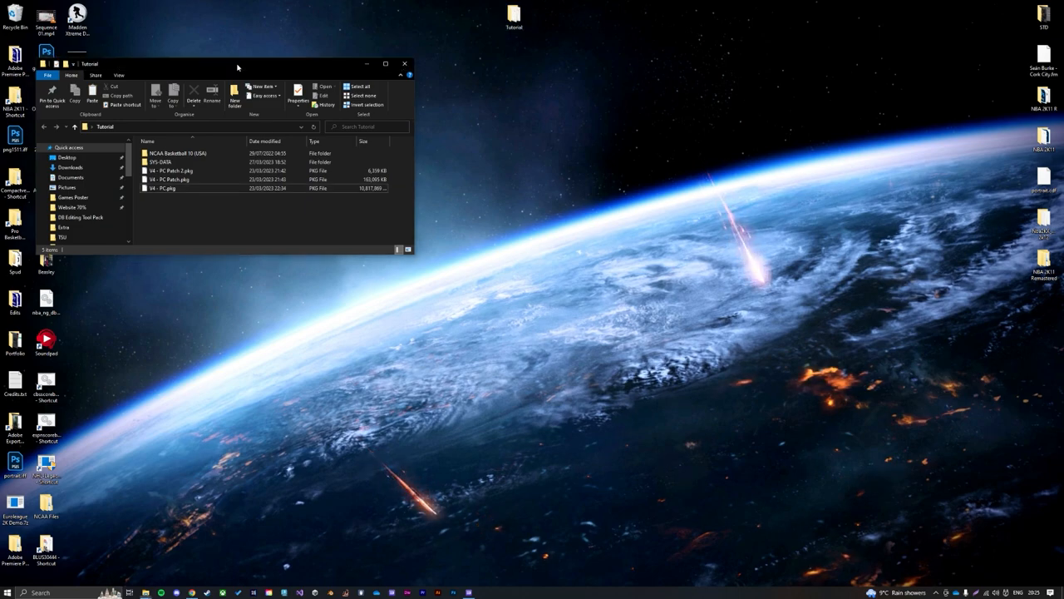
pyautogui.moveTo(237, 64); pyautogui.dragTo(276, 96)
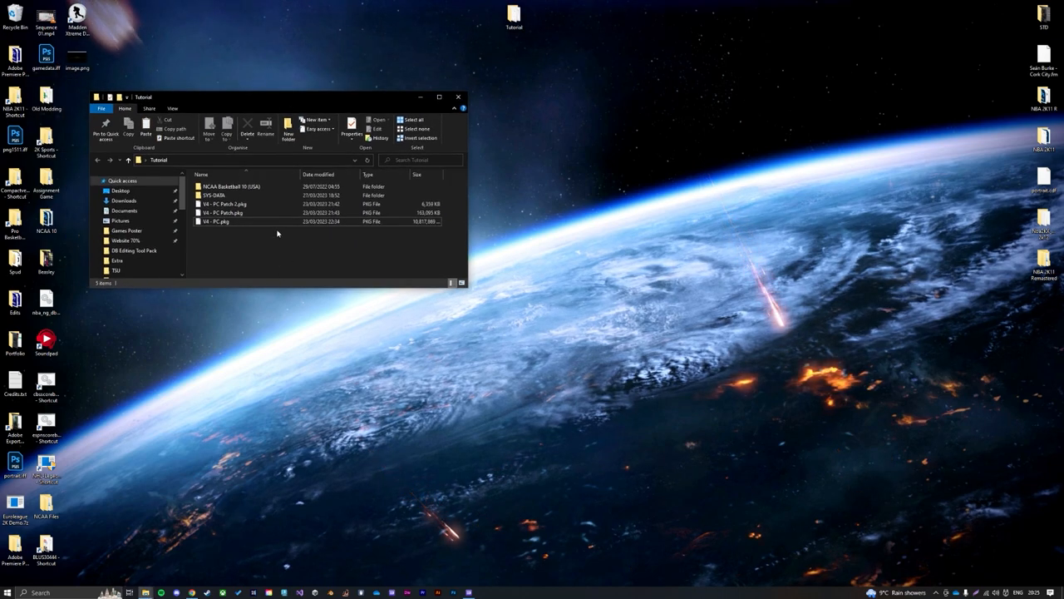
pyautogui.click(241, 212)
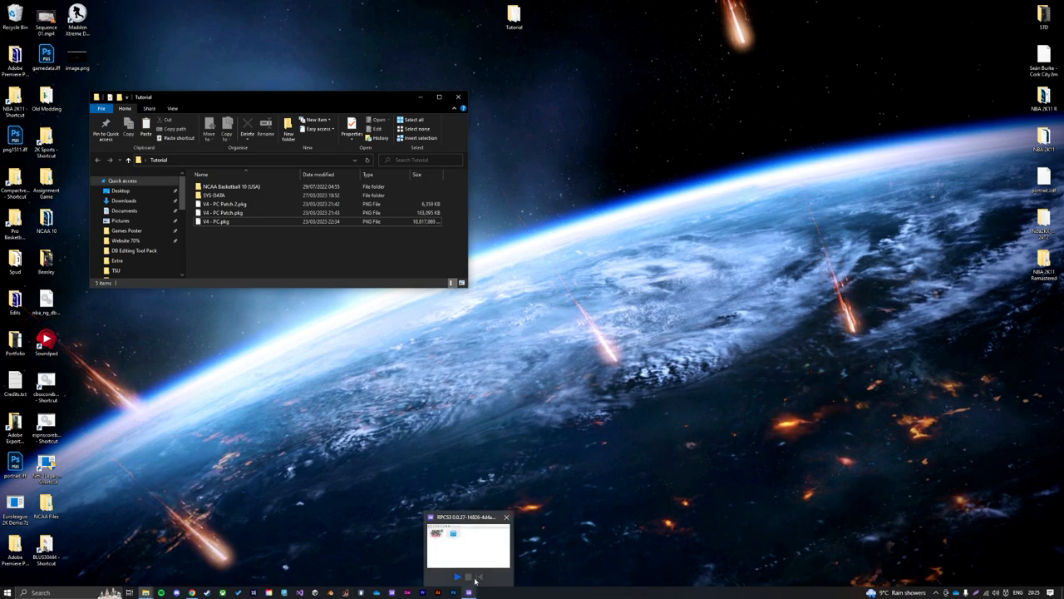
# Boot NCAA Basketball 10 in RPCS3, dismiss the game-data error, and reach the main menu
pyautogui.click(468, 546)
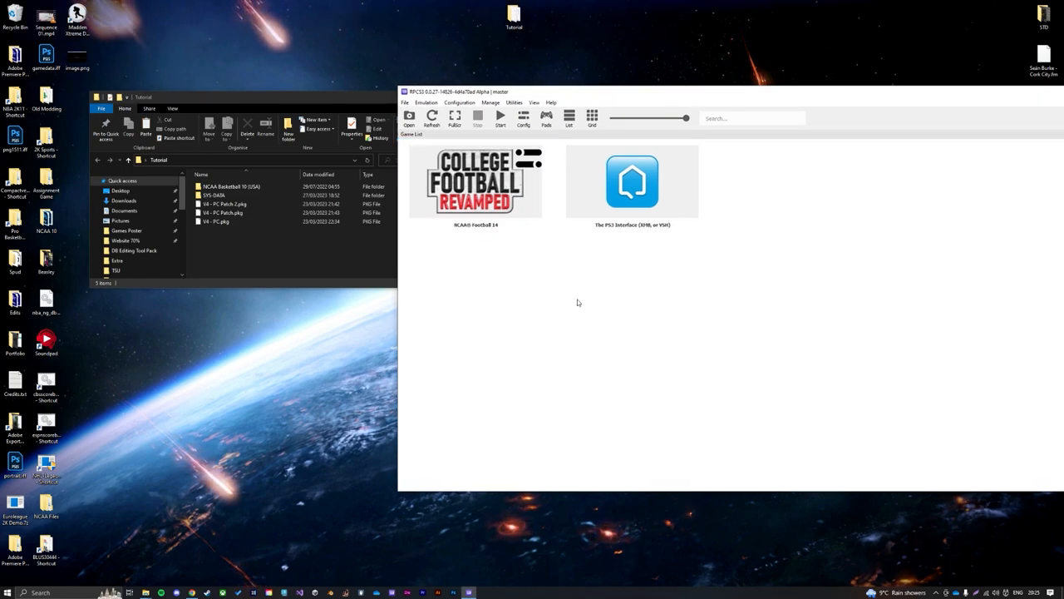
pyautogui.doubleClick(231, 186)
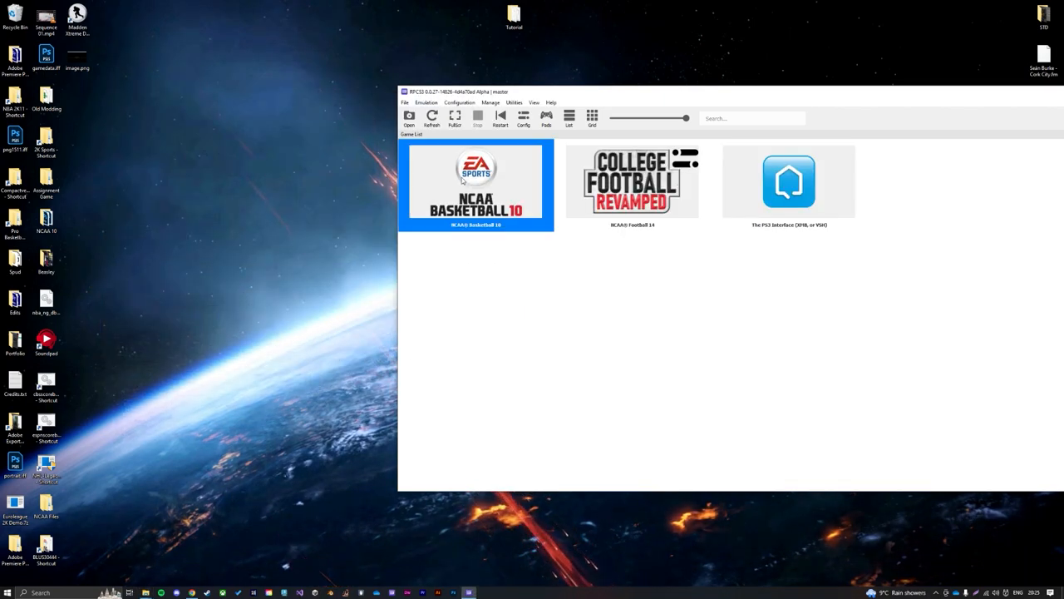
pyautogui.doubleClick(476, 183)
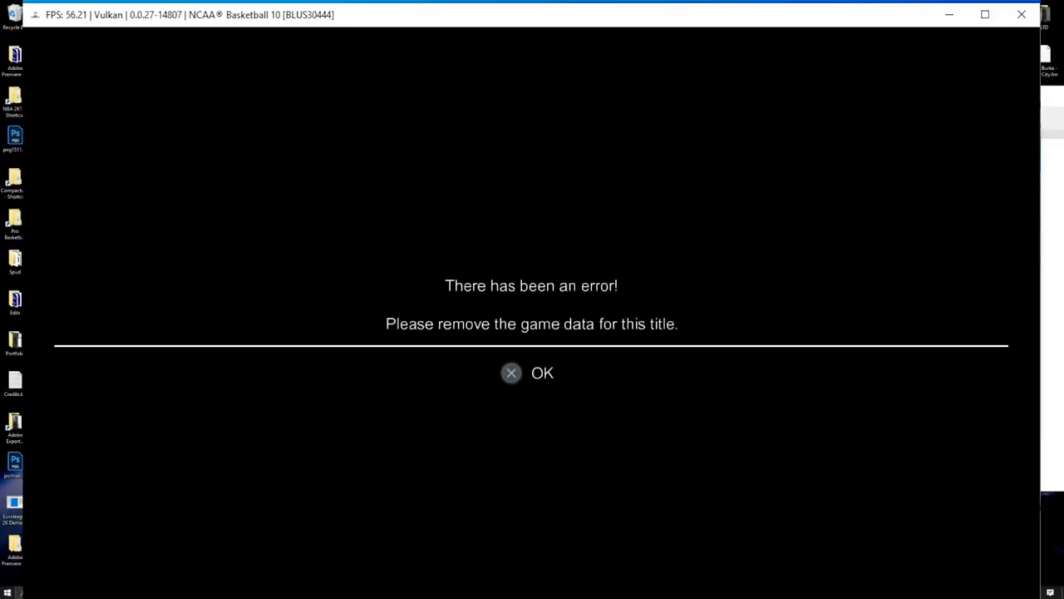
pyautogui.click(542, 373)
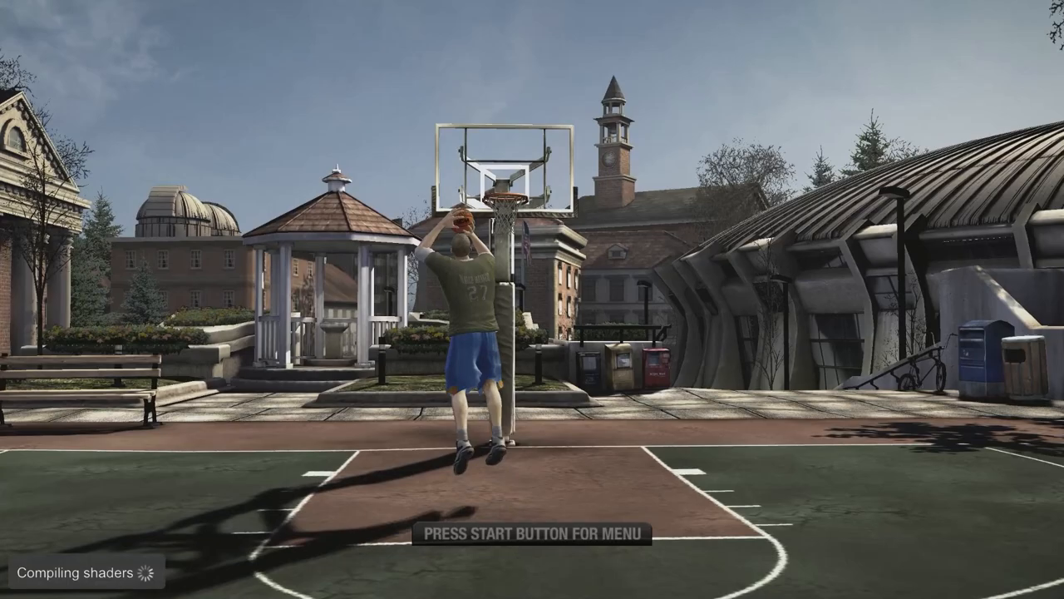
pyautogui.press('start')
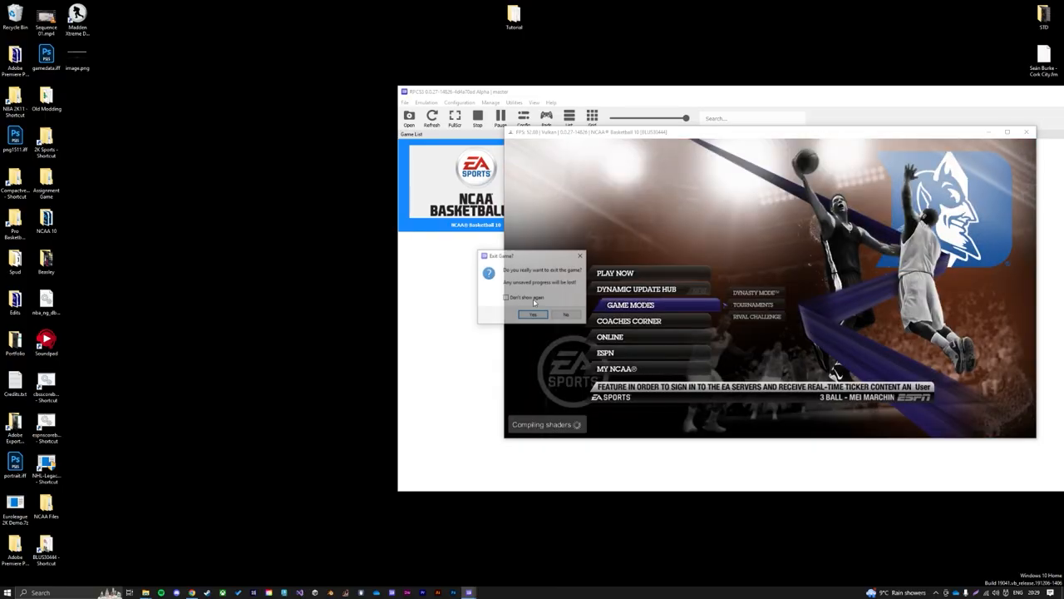
# Quit the running game and install the V4 - PC.pkg package
pyautogui.click(533, 314)
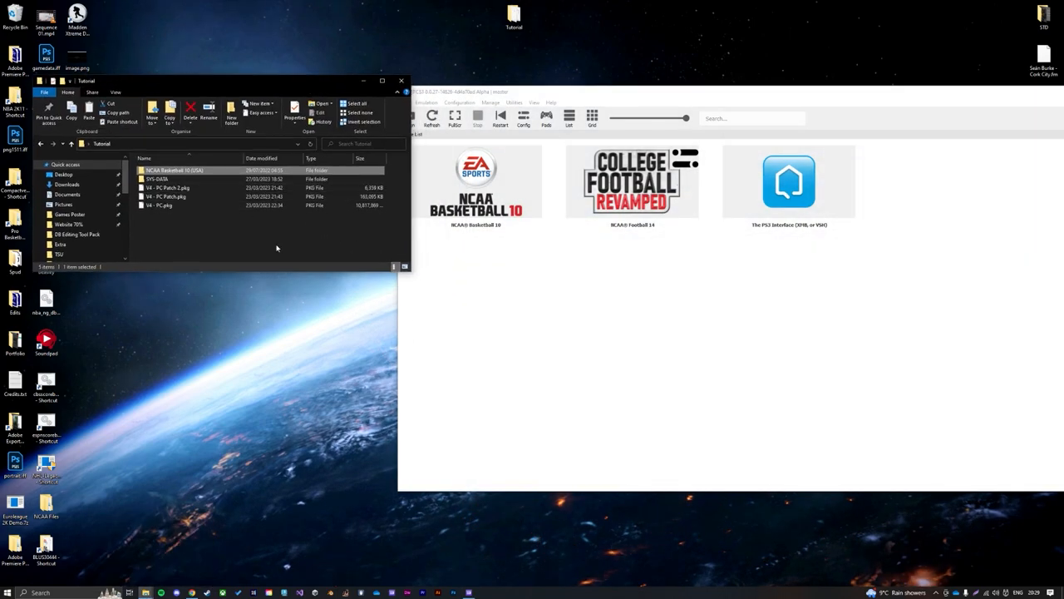
pyautogui.click(164, 196)
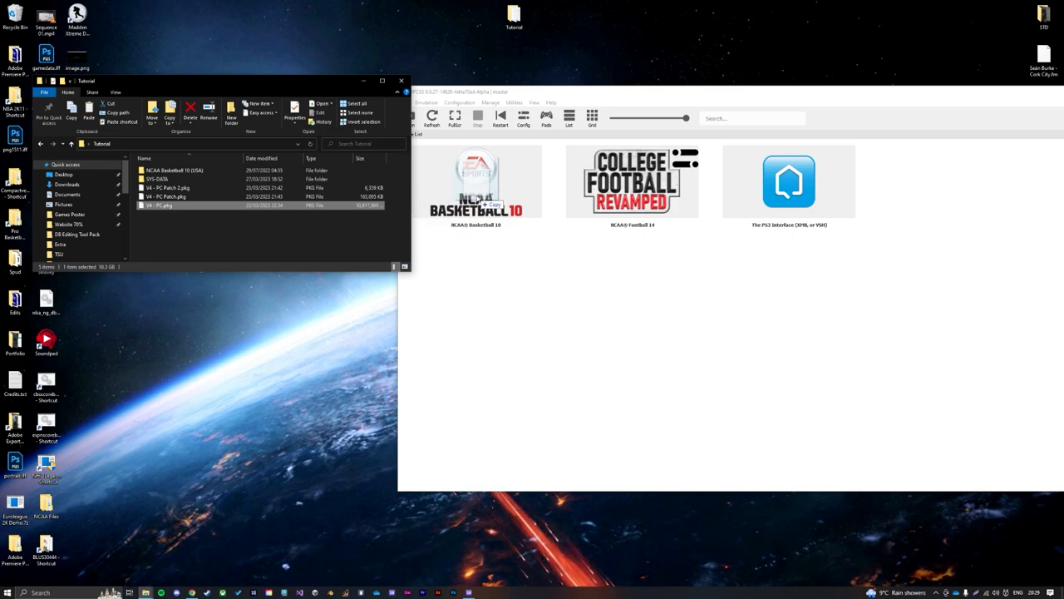
pyautogui.doubleClick(158, 205)
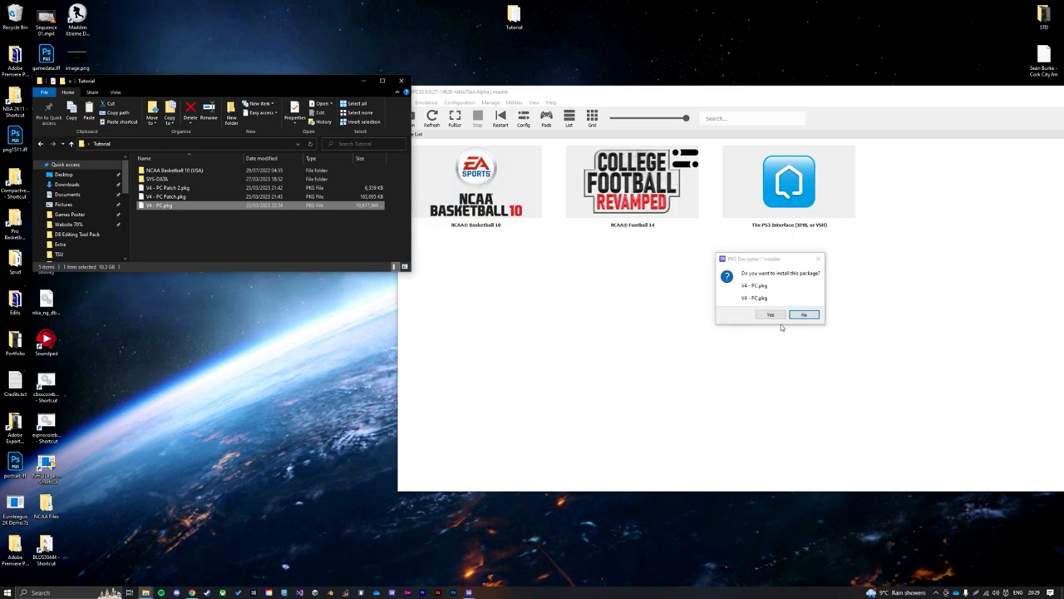
pyautogui.click(770, 314)
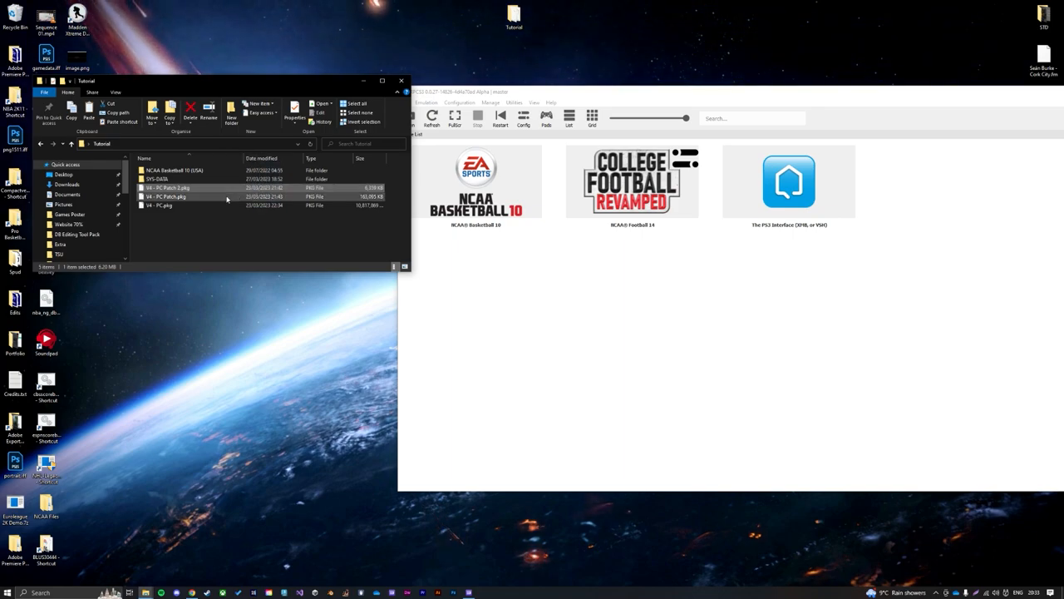
# Install the V4 - PC Patch and V4 - PC Patch 2 packages
pyautogui.doubleClick(165, 196)
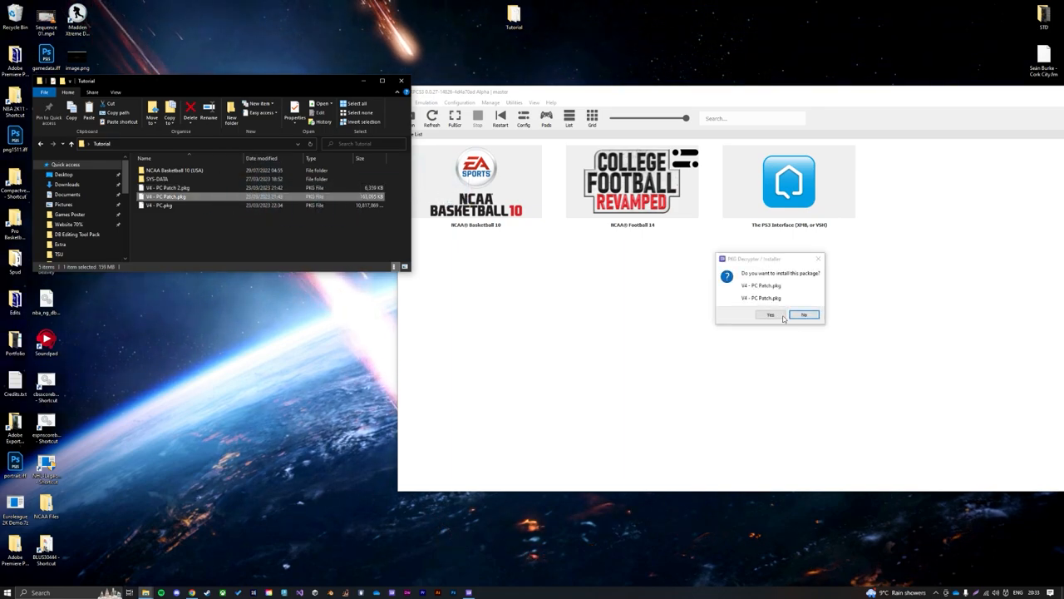
pyautogui.click(804, 314)
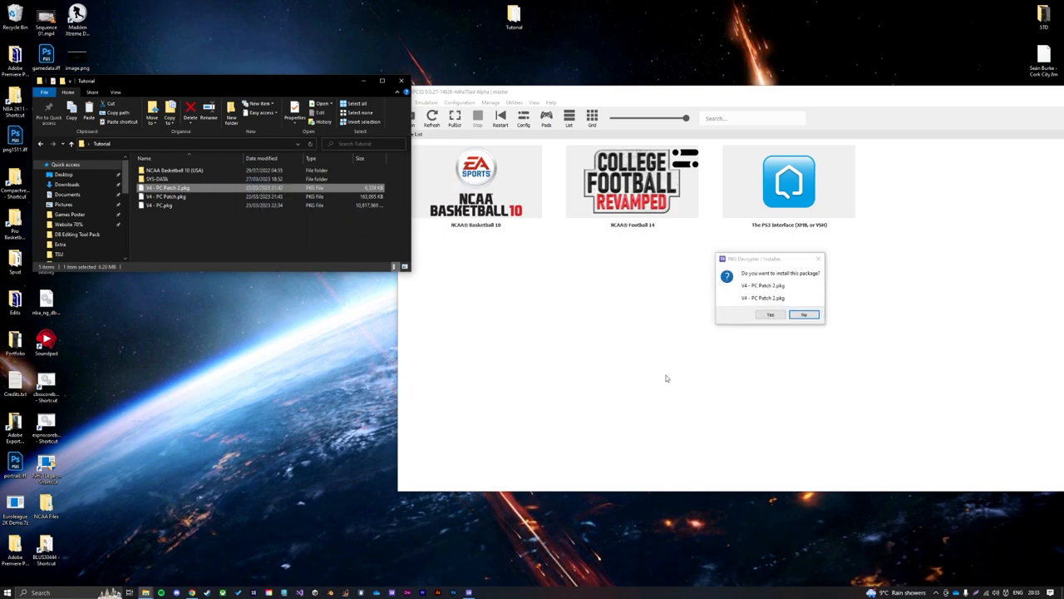
pyautogui.click(803, 314)
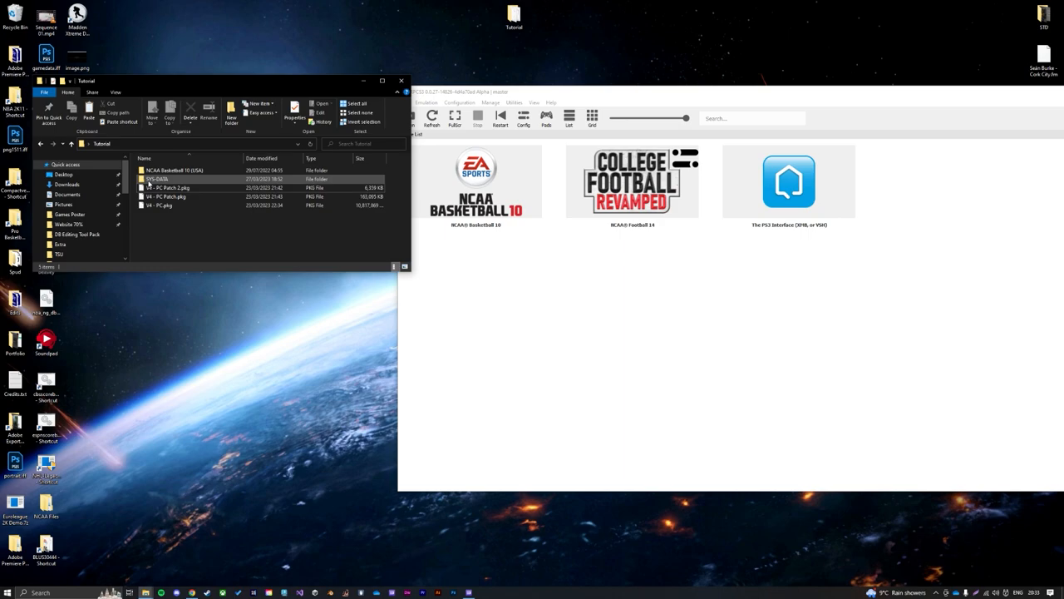
# Cut the SYS-DATA roster save and browse into dev_hdd0\home\00000001
pyautogui.doubleClick(157, 178)
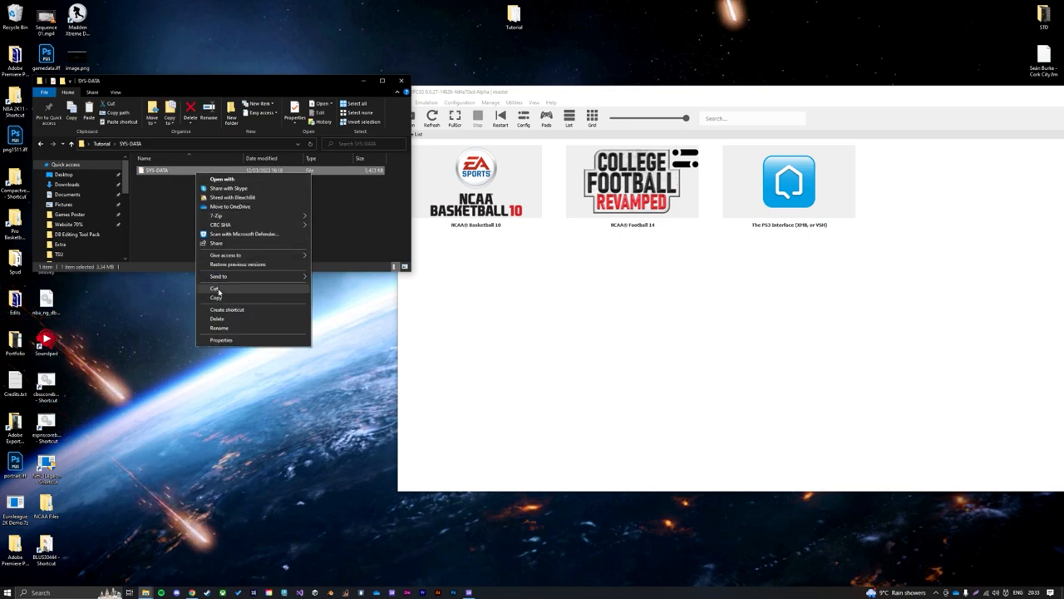
pyautogui.click(192, 365)
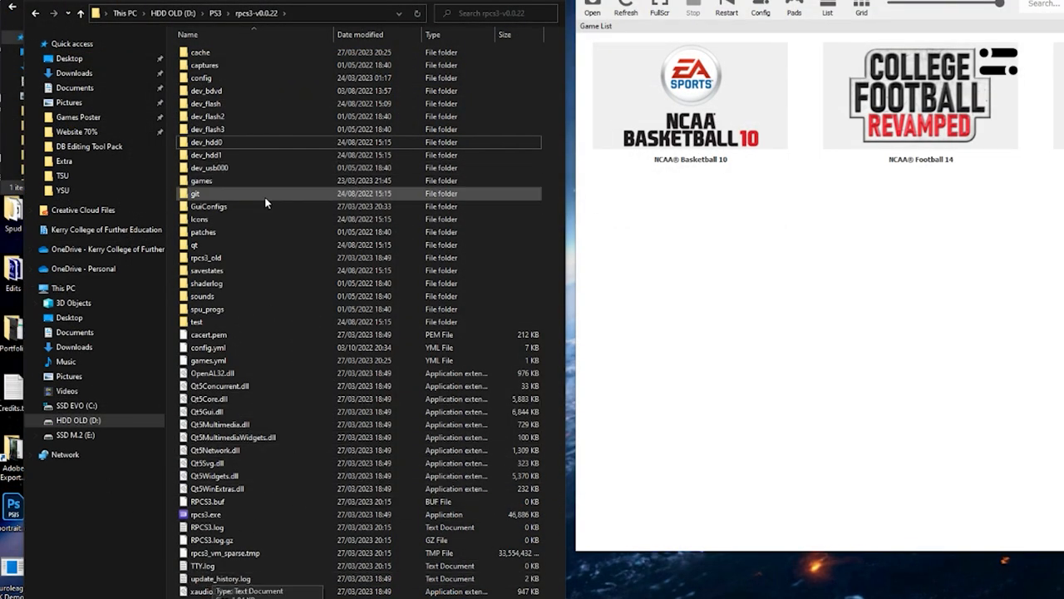
pyautogui.click(208, 141)
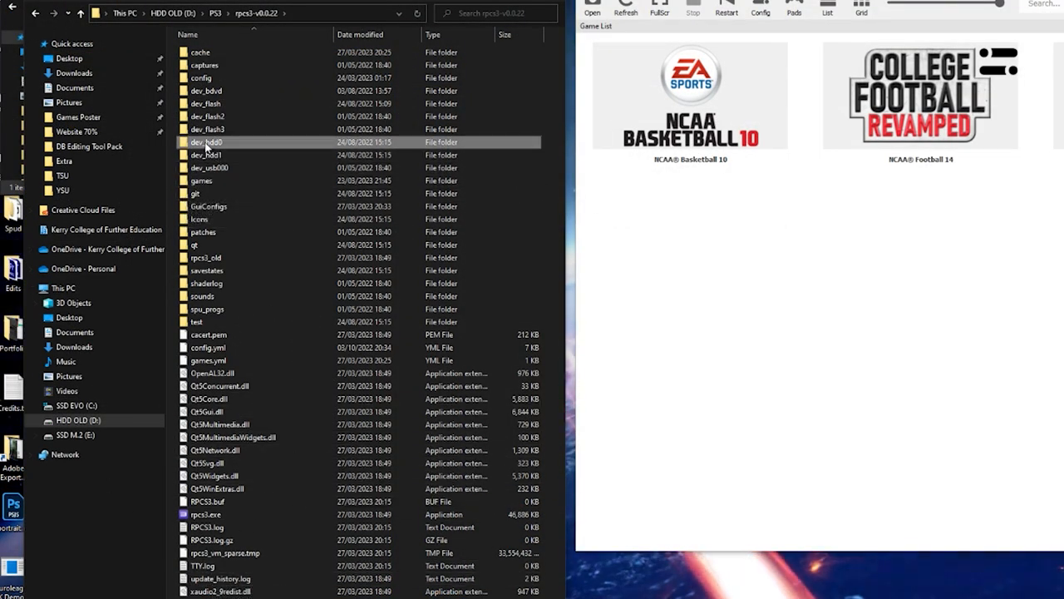
pyautogui.moveTo(207, 141)
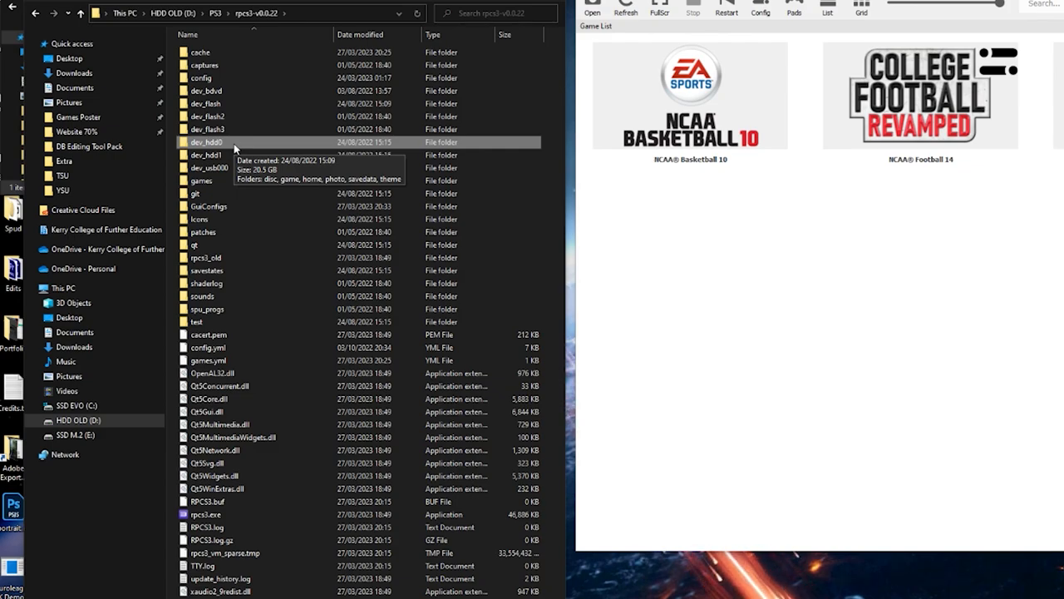
pyautogui.doubleClick(204, 141)
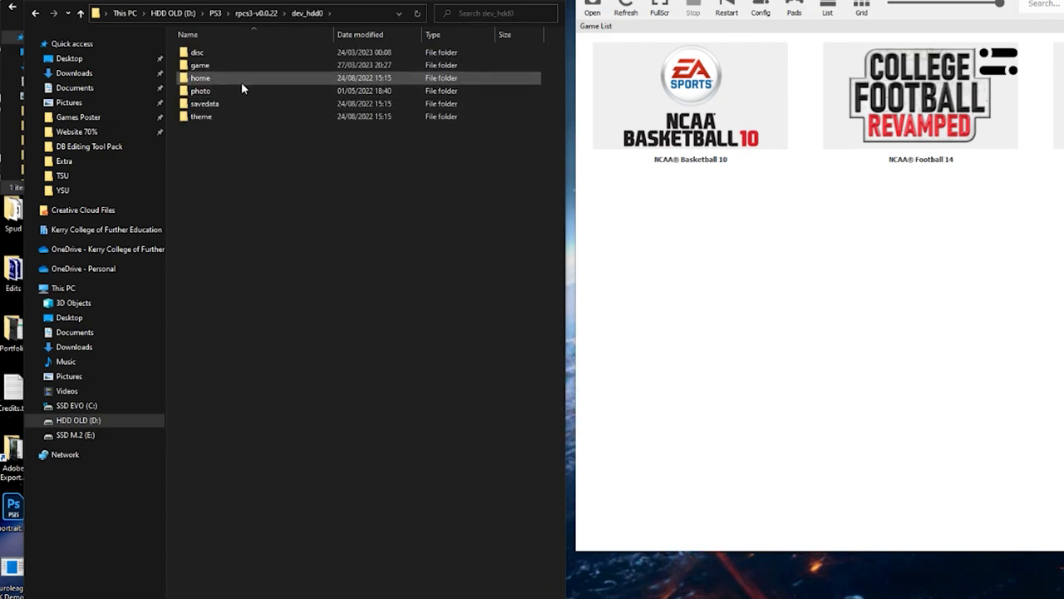
pyautogui.doubleClick(199, 77)
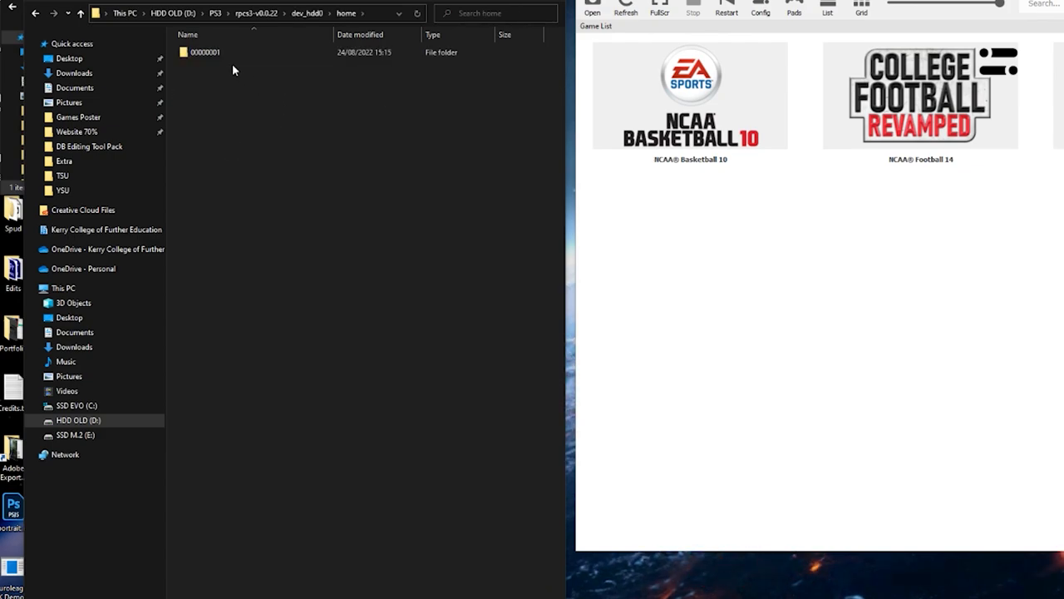
pyautogui.doubleClick(205, 51)
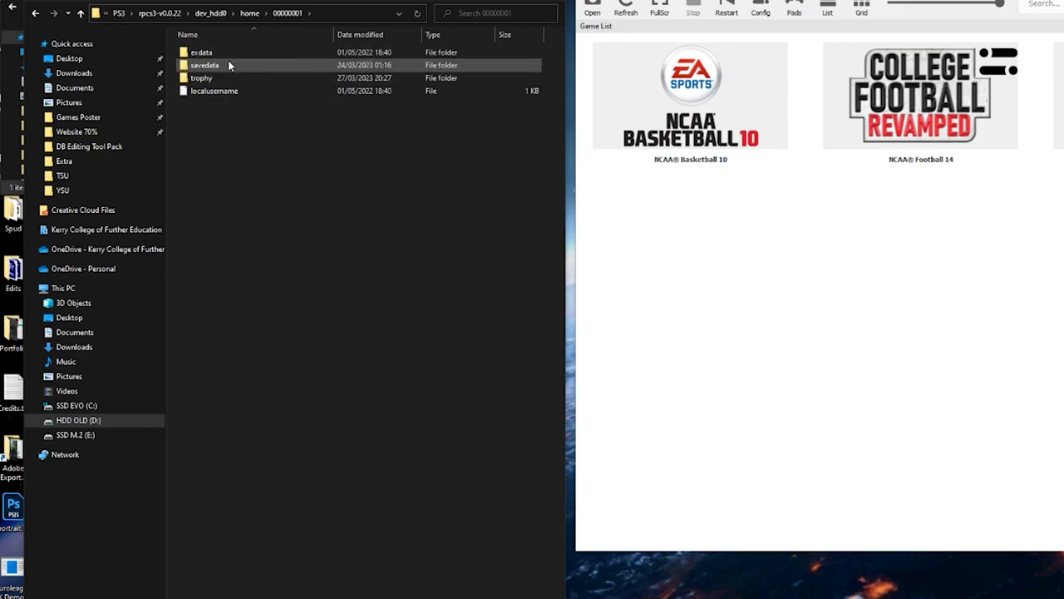
# Paste the roster into savedata\BLUS304440200, then close File Explorer
pyautogui.doubleClick(204, 64)
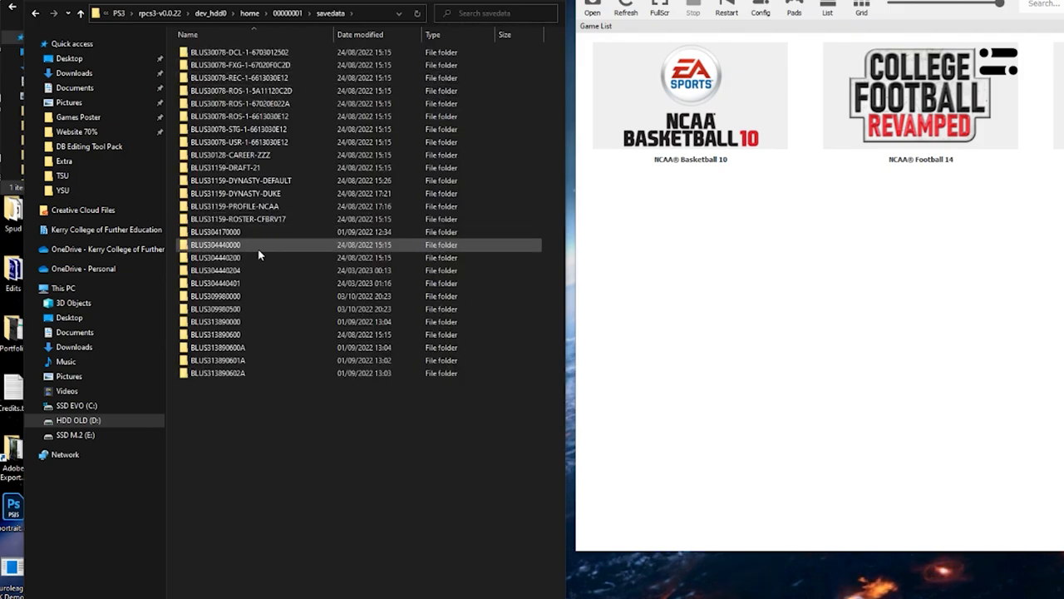
pyautogui.click(216, 257)
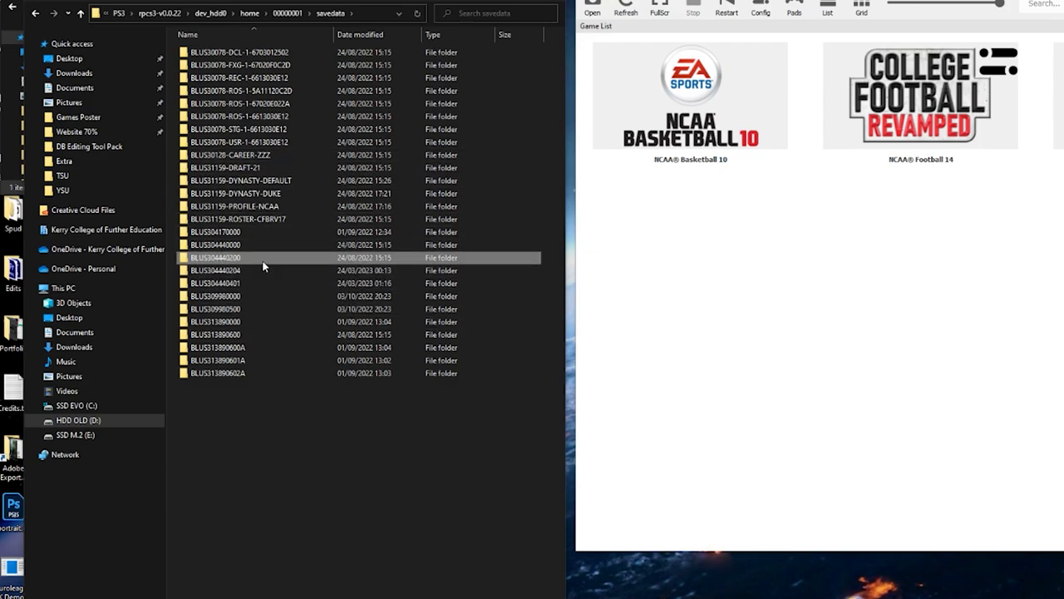
pyautogui.doubleClick(218, 257)
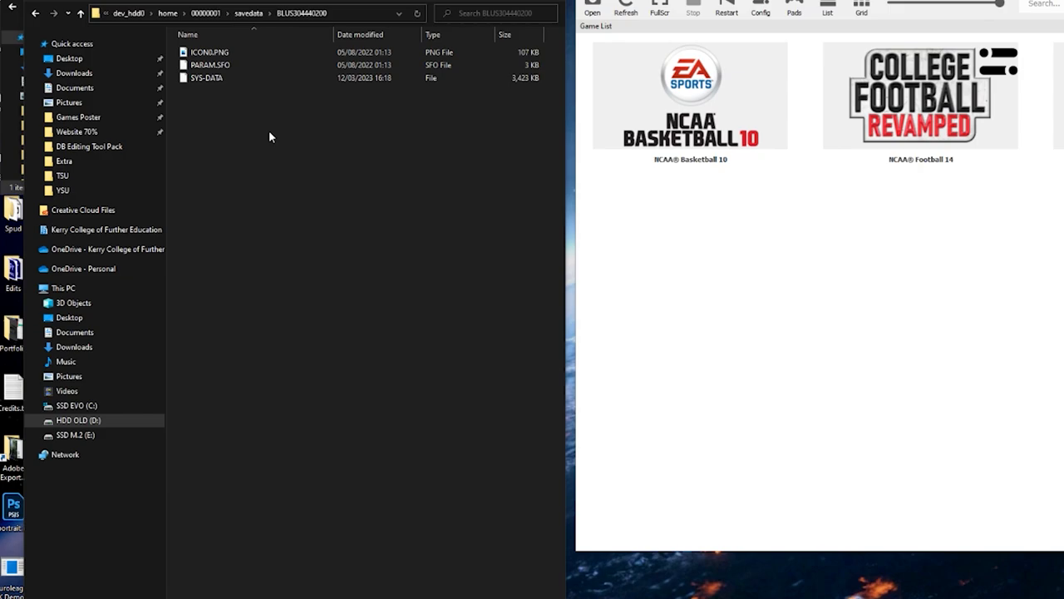
pyautogui.rightClick(270, 136)
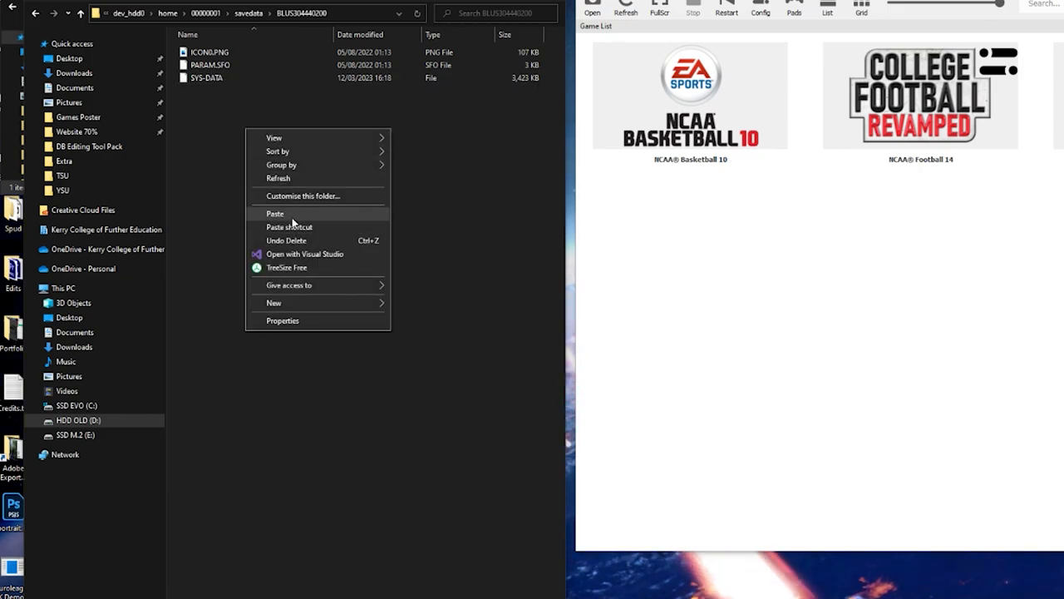
pyautogui.click(274, 214)
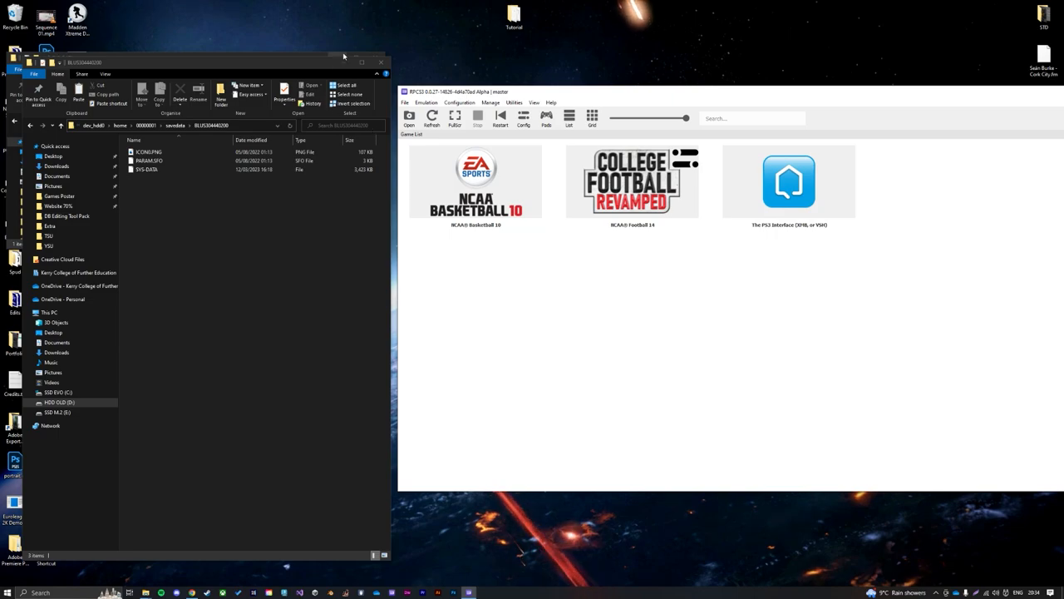
pyautogui.click(381, 62)
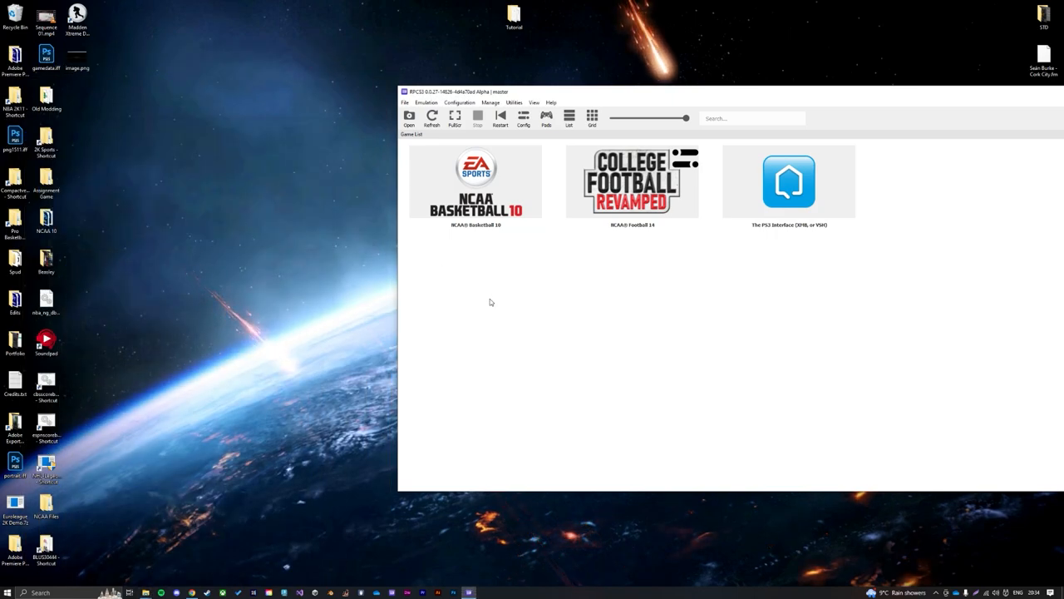
pyautogui.click(475, 183)
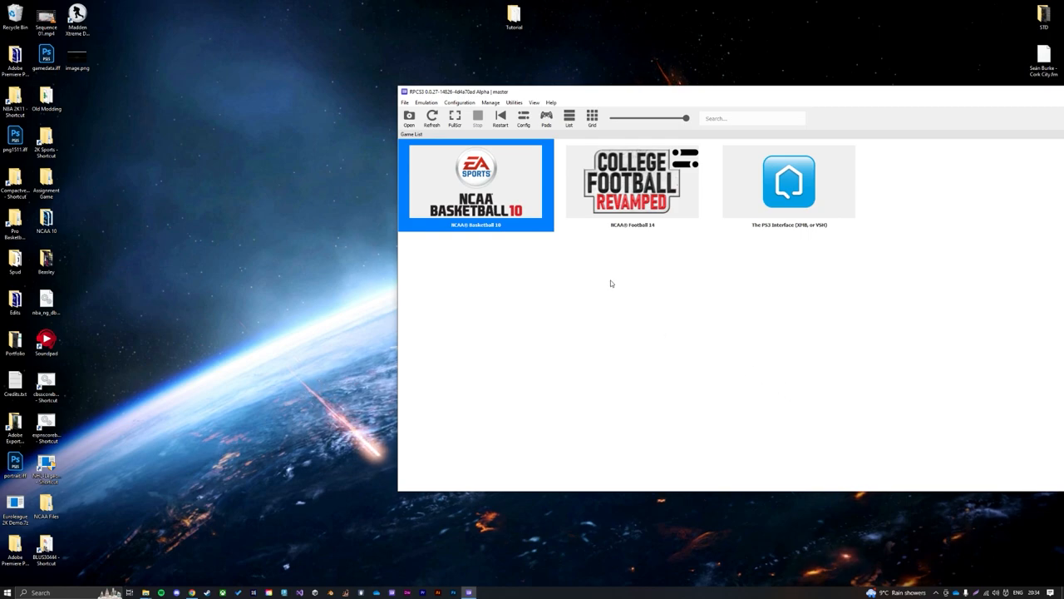
pyautogui.doubleClick(476, 181)
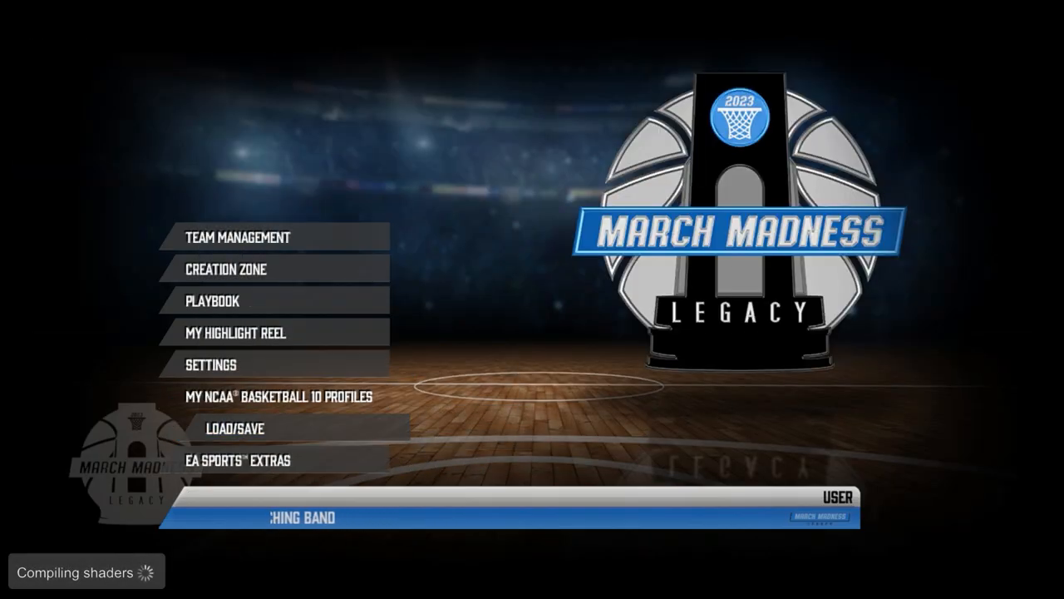
pyautogui.click(238, 237)
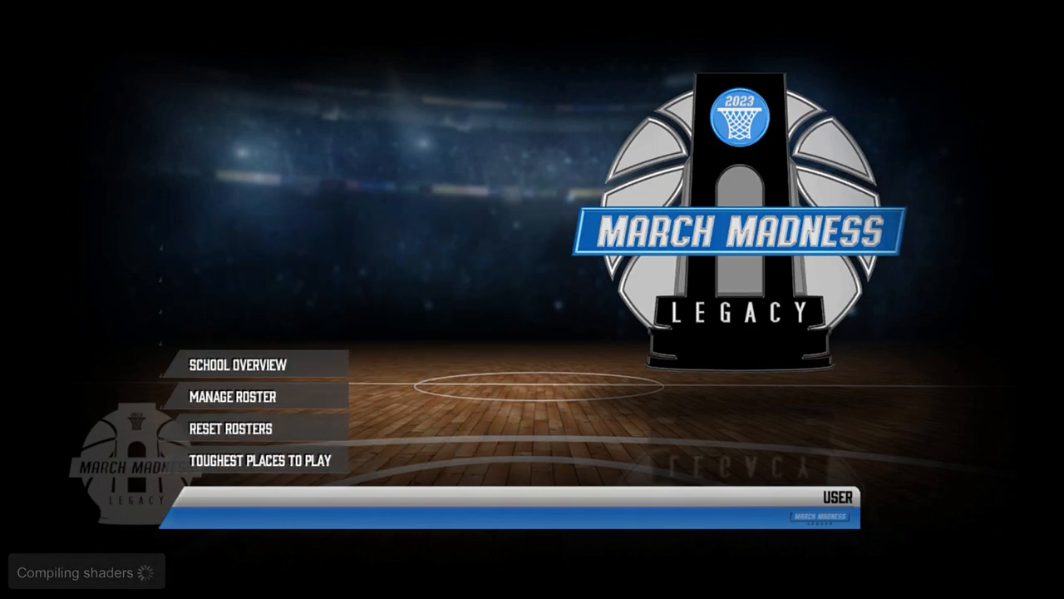
pyautogui.click(250, 395)
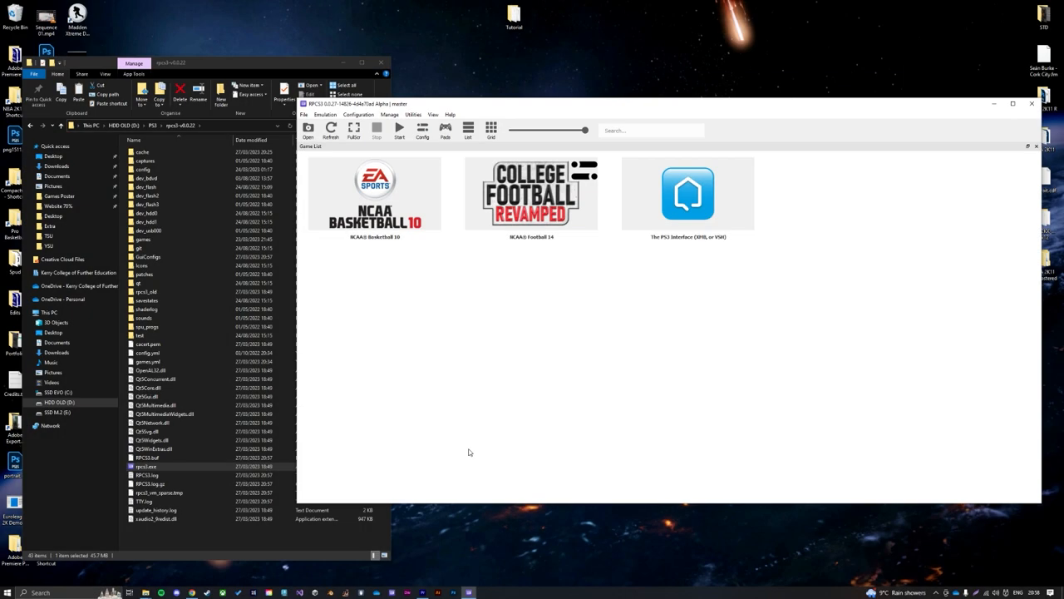
# Create and save a custom configuration for NCAA Basketball 10 with 40 µs driver wake-up delay
pyautogui.click(374, 196)
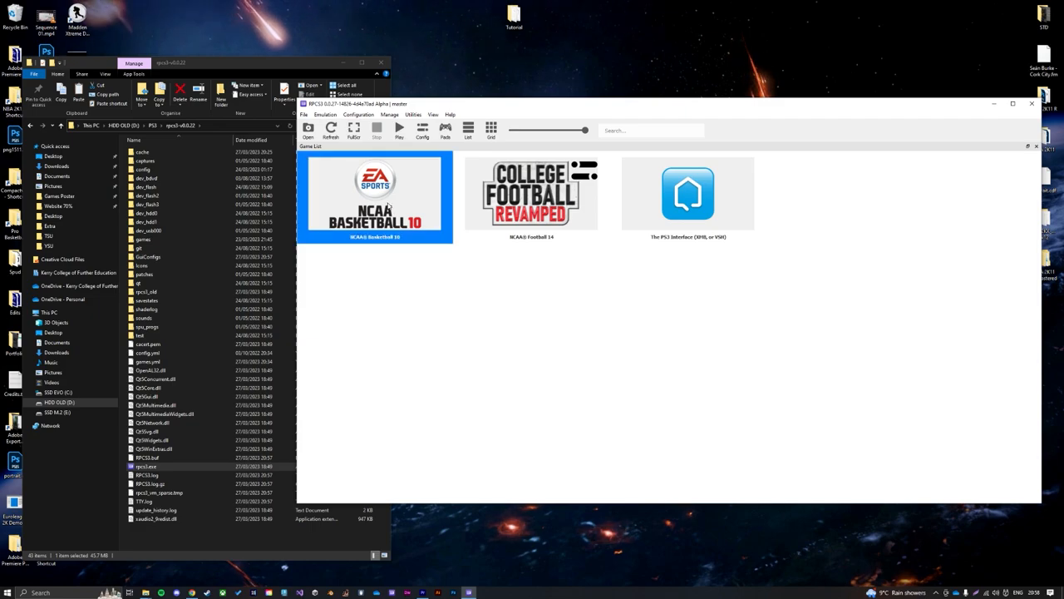
pyautogui.moveTo(420, 260)
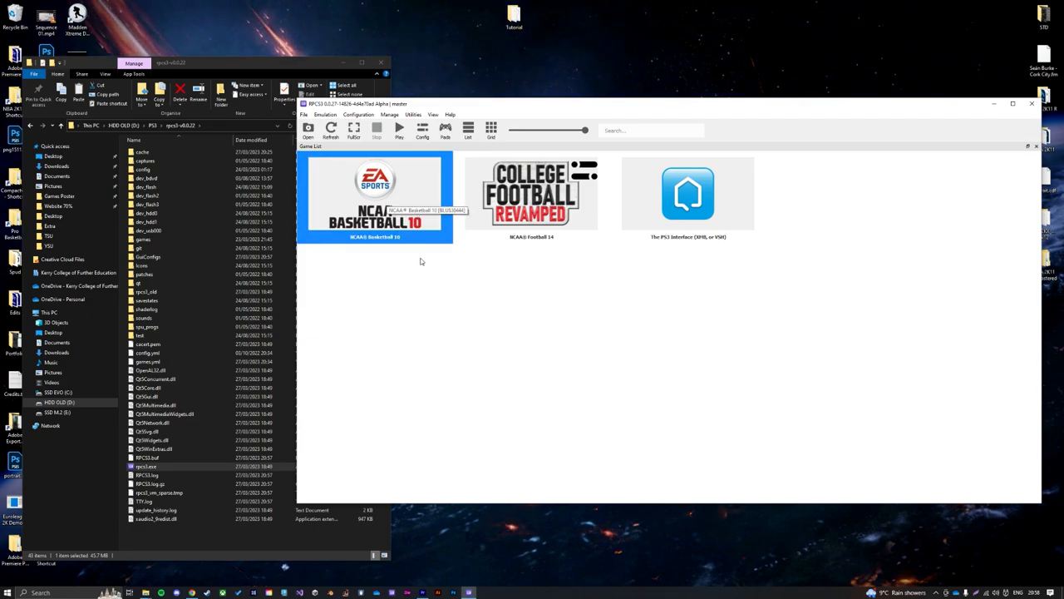
pyautogui.rightClick(375, 193)
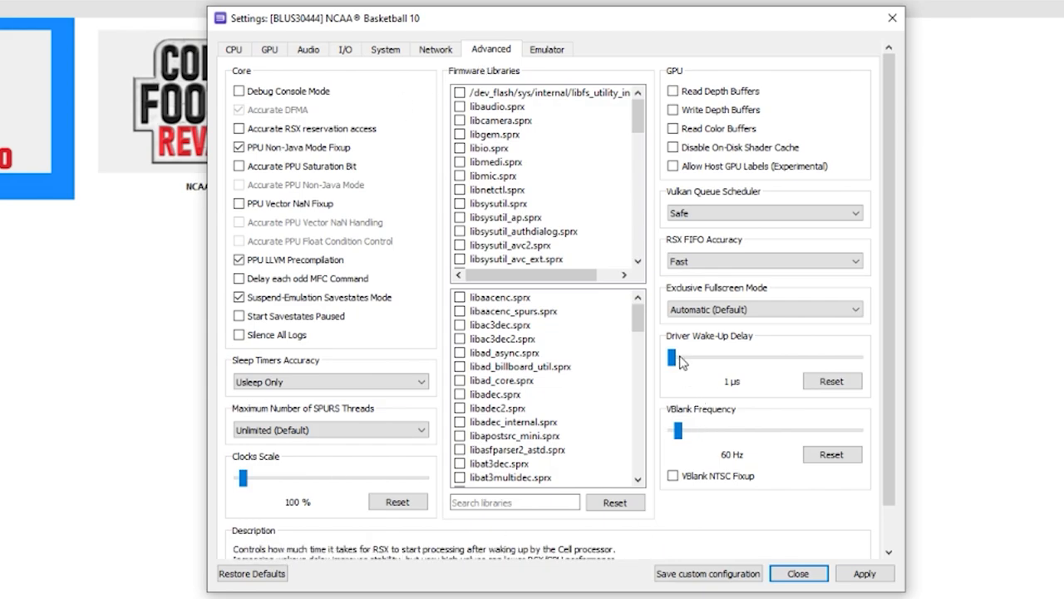
pyautogui.moveTo(670, 357); pyautogui.dragTo(683, 357)
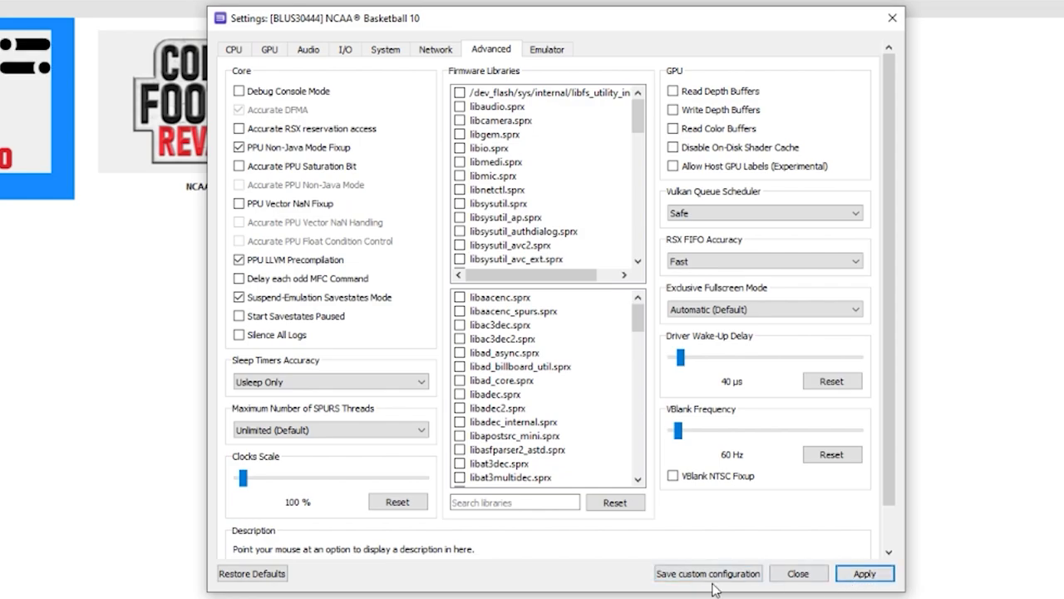
pyautogui.click(798, 573)
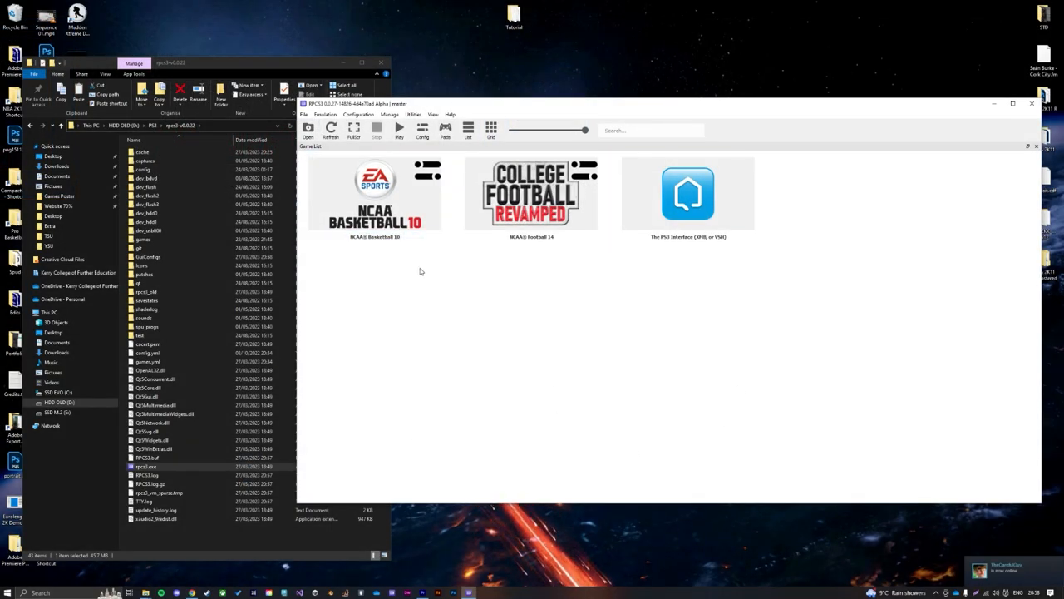
pyautogui.moveTo(513, 281)
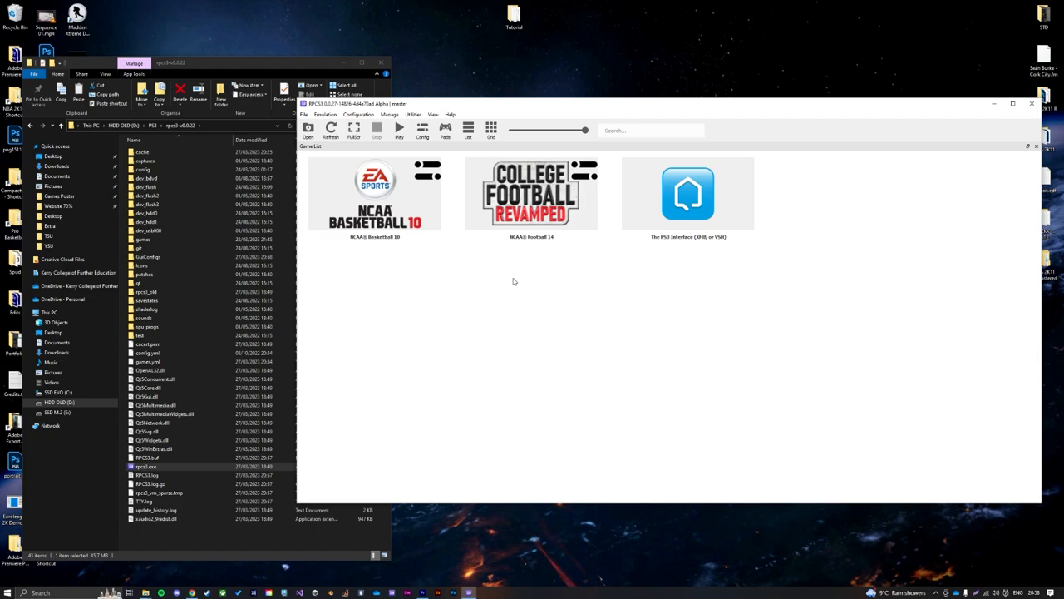